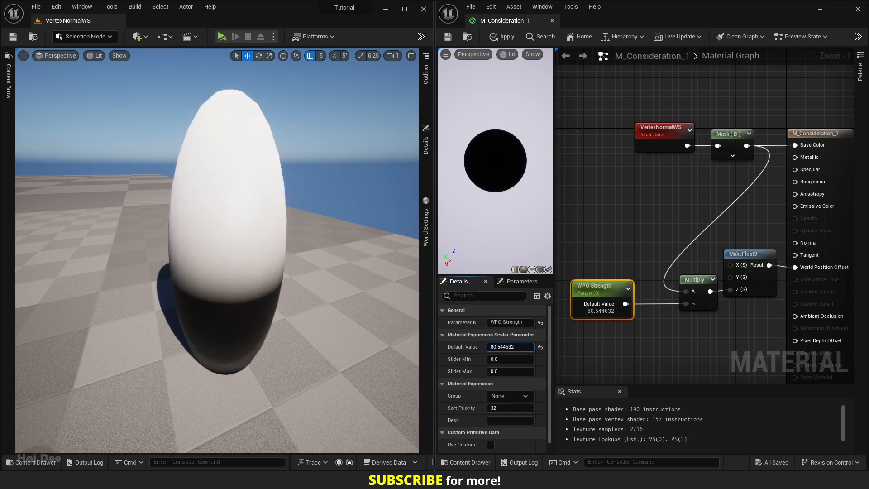
Set the WPO Strength default value in M_Consideration_1 to 7.805909.
{"action": "type", "text": "7.805909"}
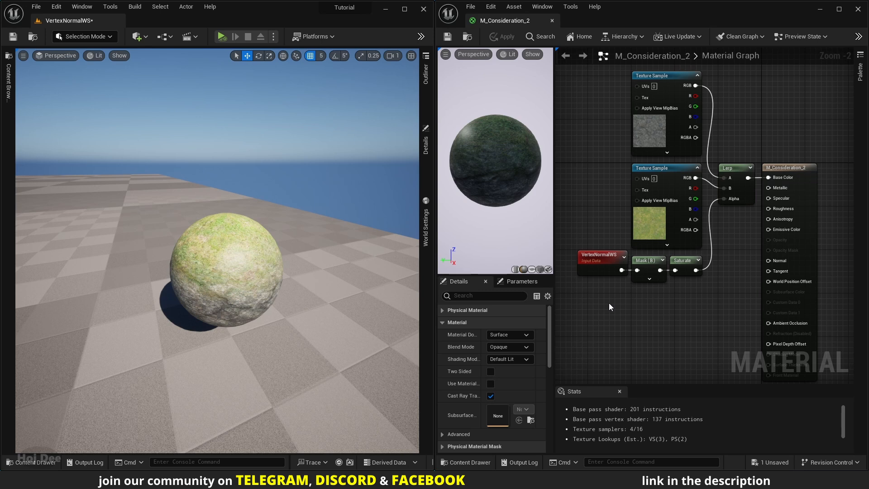
{"action": "mouse_move", "coordinate": [267, 229]}
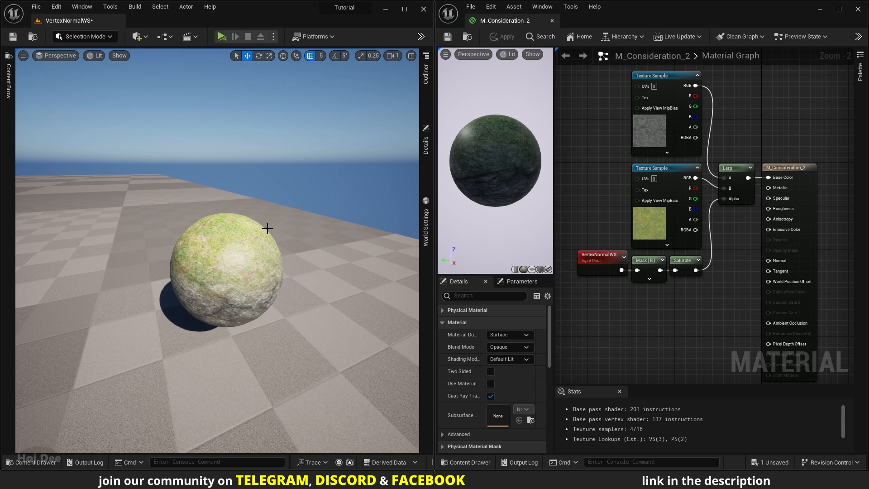
Select and rotate the grass-over-rock sphere to check grass stays on its upward side.
{"action": "left_click", "coordinate": [258, 56]}
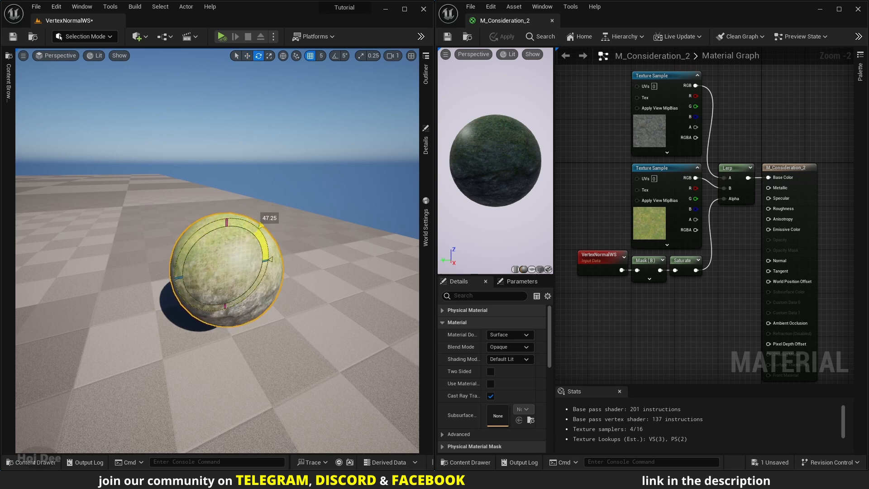
{"action": "left_click_drag", "start_coordinate": [252, 227], "coordinate": [226, 212]}
{"action": "type", "text": "transform"}
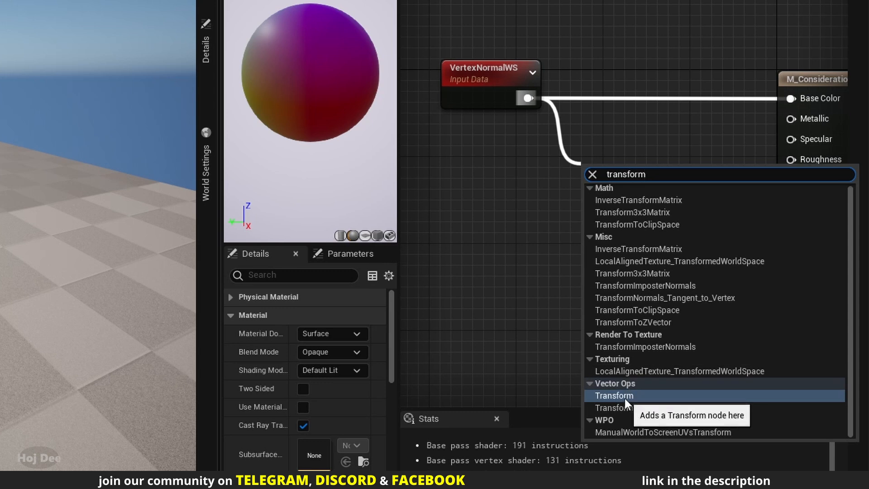
Add a World-to-Local Space TransformVector, then a ComponentMask with the green channel removed.
{"action": "left_click", "coordinate": [614, 396]}
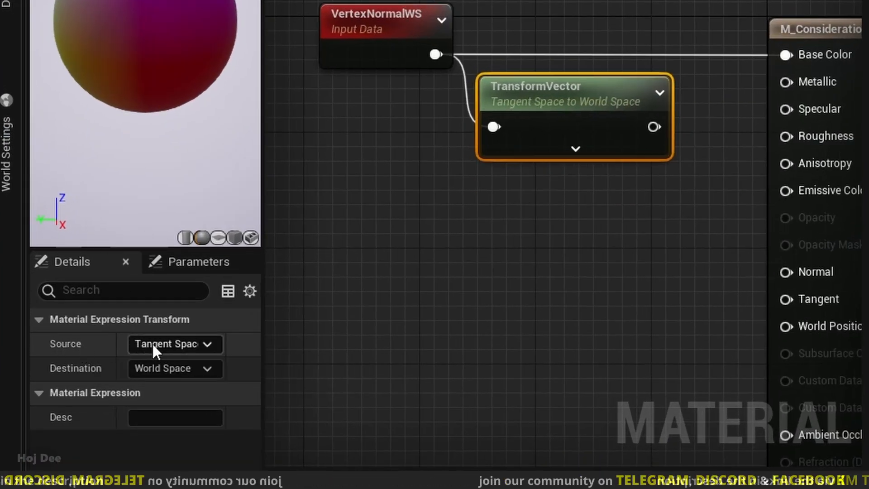
{"action": "left_click", "coordinate": [175, 344]}
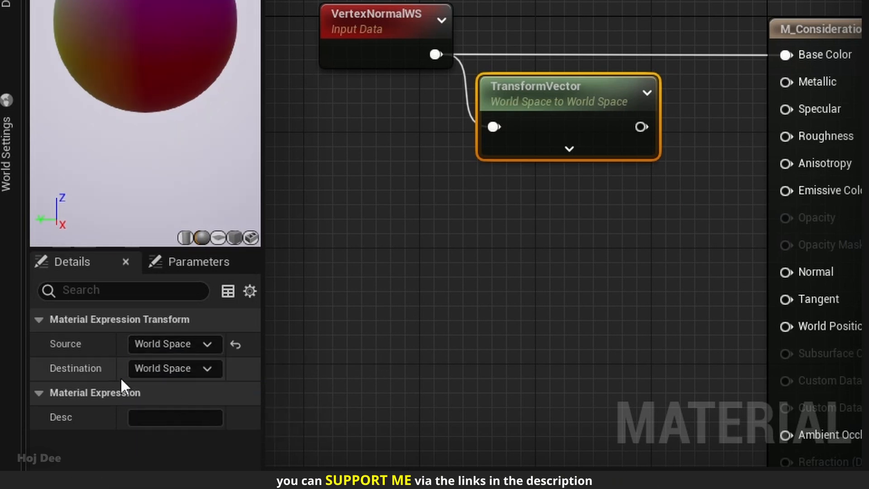
{"action": "left_click", "coordinate": [173, 368]}
{"action": "type", "text": "compo"}
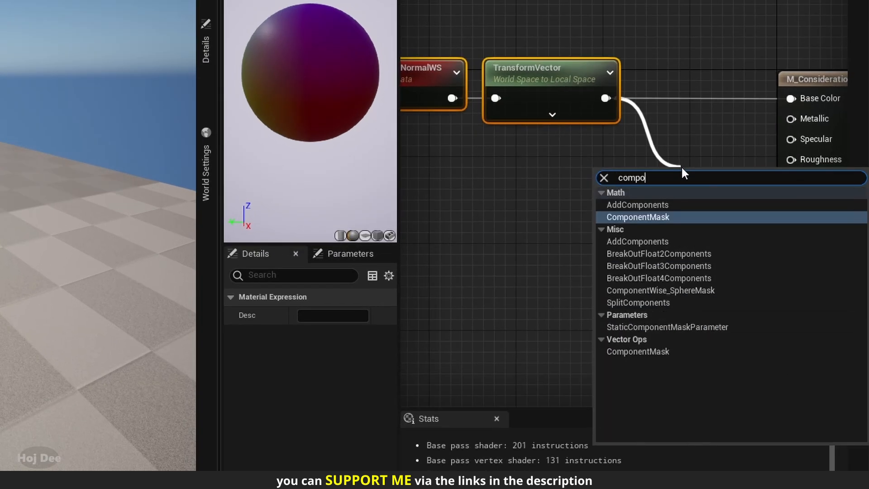
{"action": "left_click", "coordinate": [637, 217]}
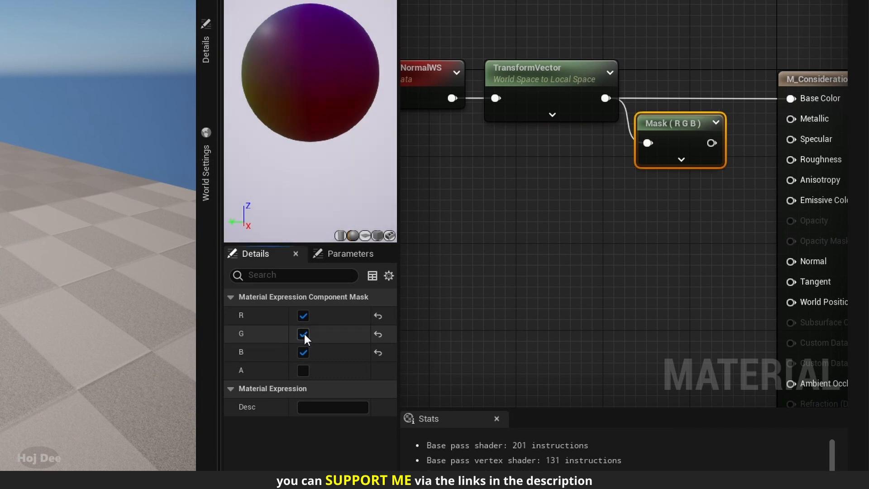
{"action": "left_click", "coordinate": [303, 334]}
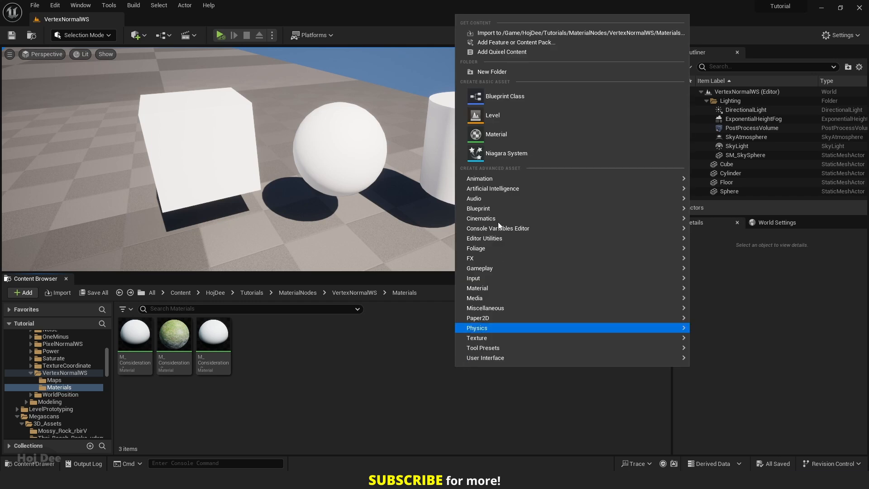
Create the material M_VertexNormaWS_Example and open it in the Material Editor.
{"action": "left_click", "coordinate": [496, 134]}
{"action": "type", "text": "M_VertexNormaWS_Example"}
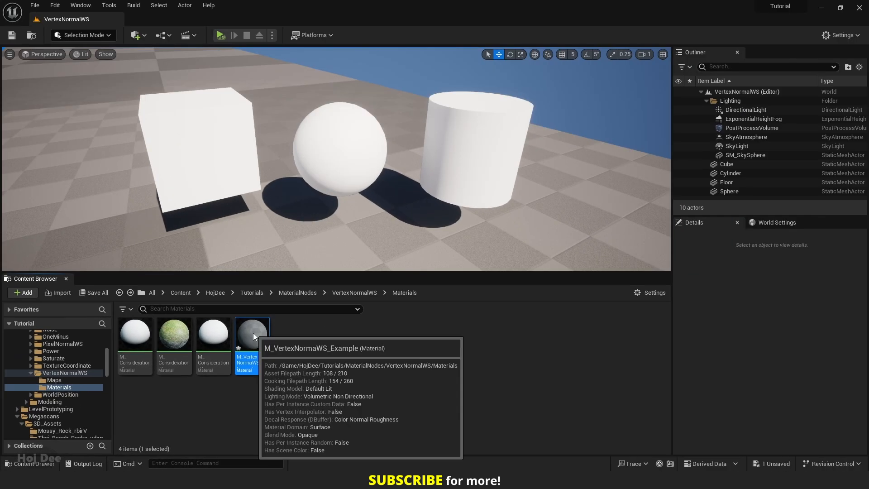
{"action": "double_click", "coordinate": [252, 334]}
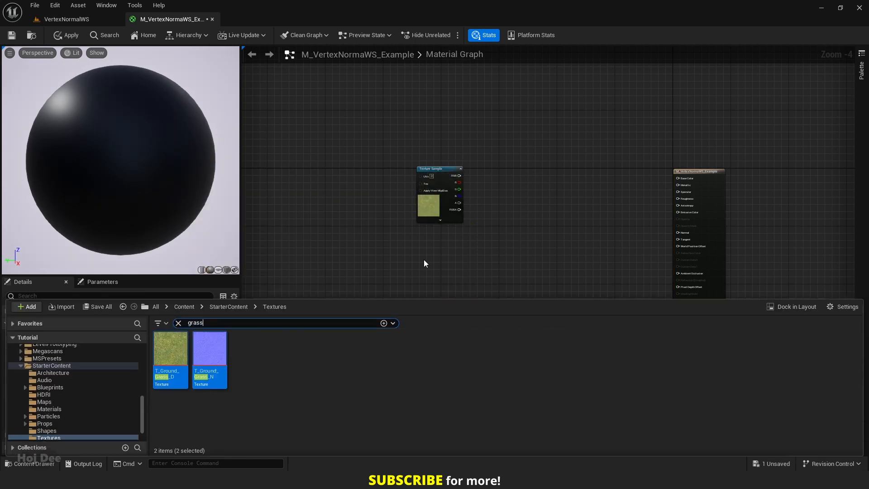
Lerp rock into A and grass into B, using the Vertex Normal Alpha reroute as alpha.
{"action": "type", "text": "rock"}
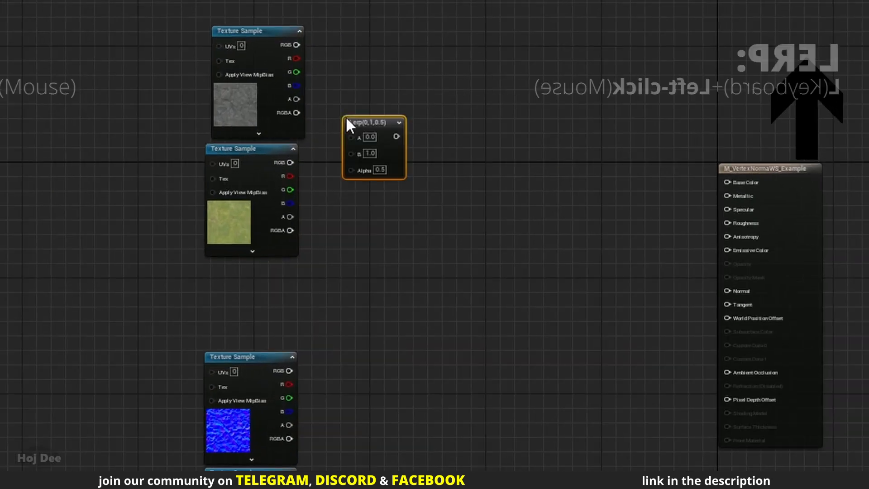
{"action": "left_click_drag", "start_coordinate": [298, 45], "coordinate": [354, 136]}
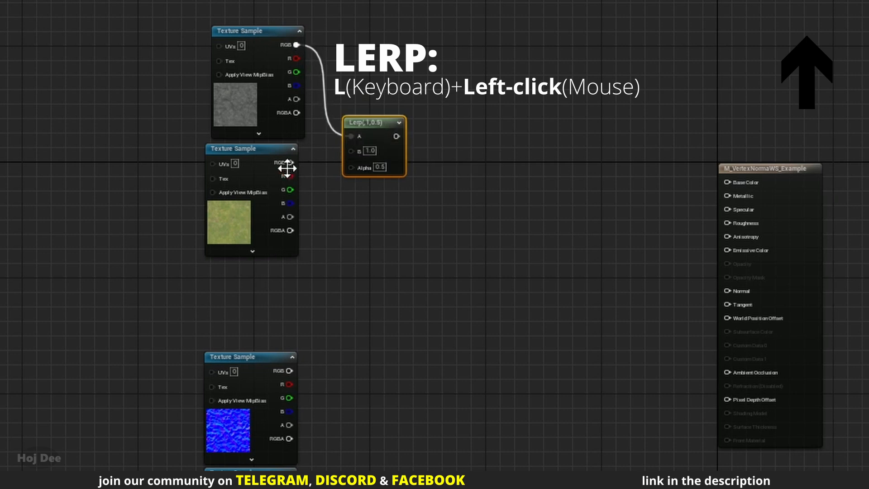
{"action": "left_click_drag", "start_coordinate": [293, 162], "coordinate": [350, 150]}
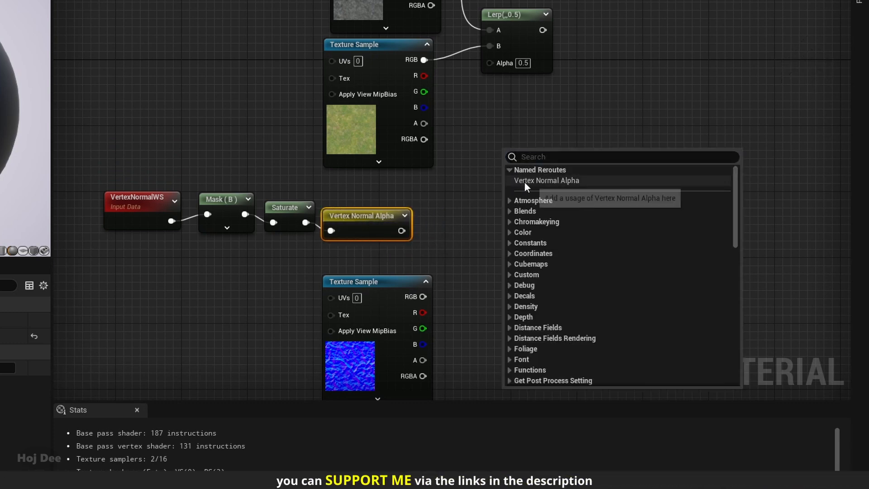
{"action": "left_click", "coordinate": [546, 180]}
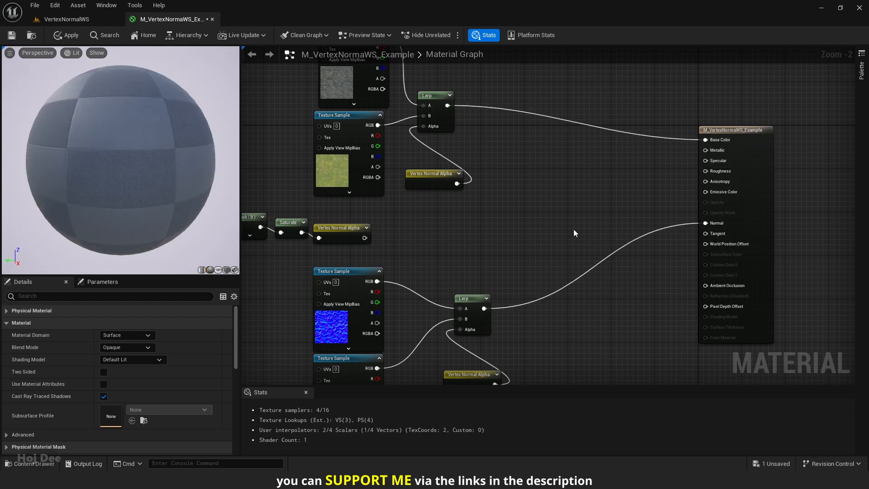
{"action": "left_click", "coordinate": [12, 35]}
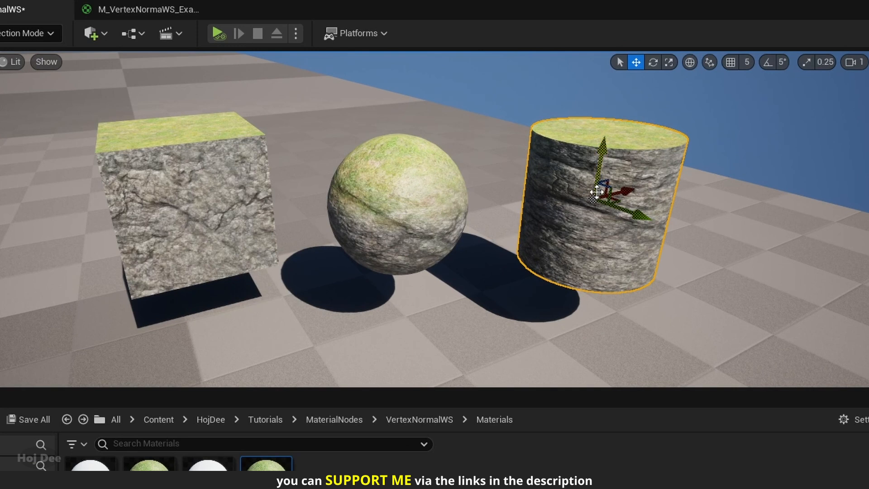
Tip the cylinder onto its side and rotate the cube to confirm grass stays on top.
{"action": "left_click", "coordinate": [654, 62]}
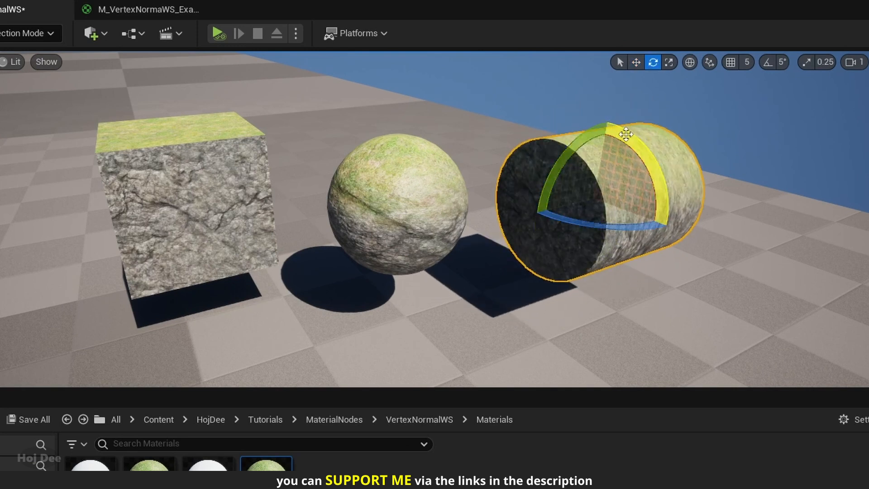
{"action": "left_click_drag", "start_coordinate": [625, 133], "coordinate": [548, 175]}
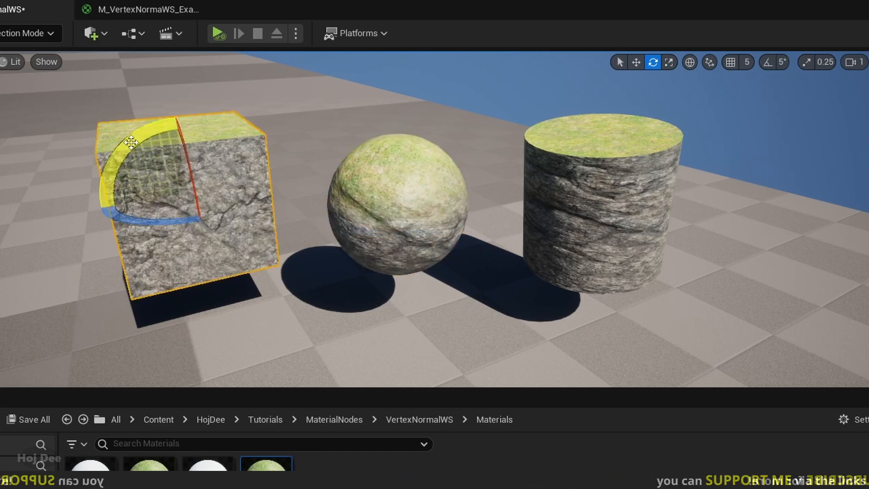
{"action": "left_click_drag", "start_coordinate": [127, 138], "coordinate": [277, 199]}
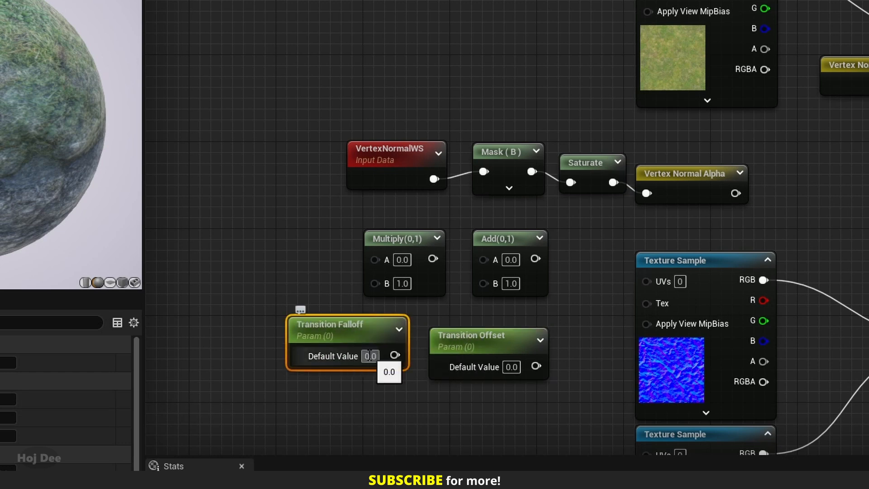
Set Transition Falloff to 1.0 and shift the VertexNormalWS and Mask nodes left.
{"action": "type", "text": "1.0"}
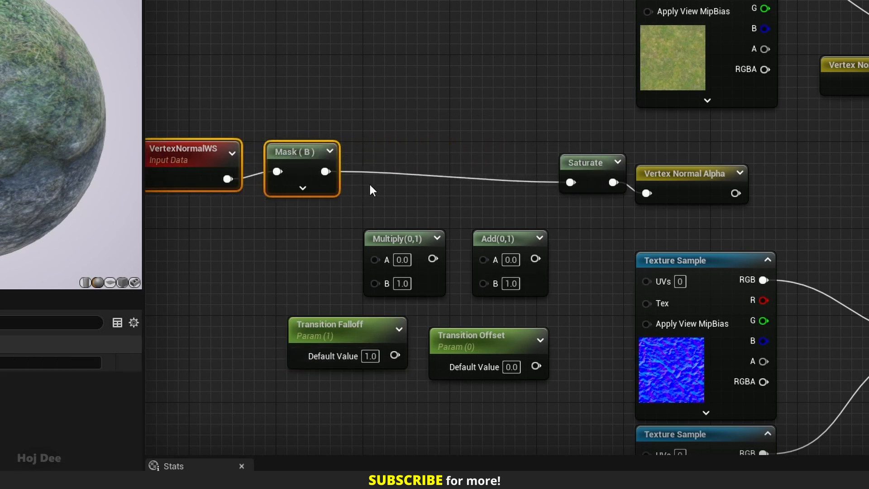
{"action": "left_click_drag", "start_coordinate": [322, 172], "coordinate": [376, 259]}
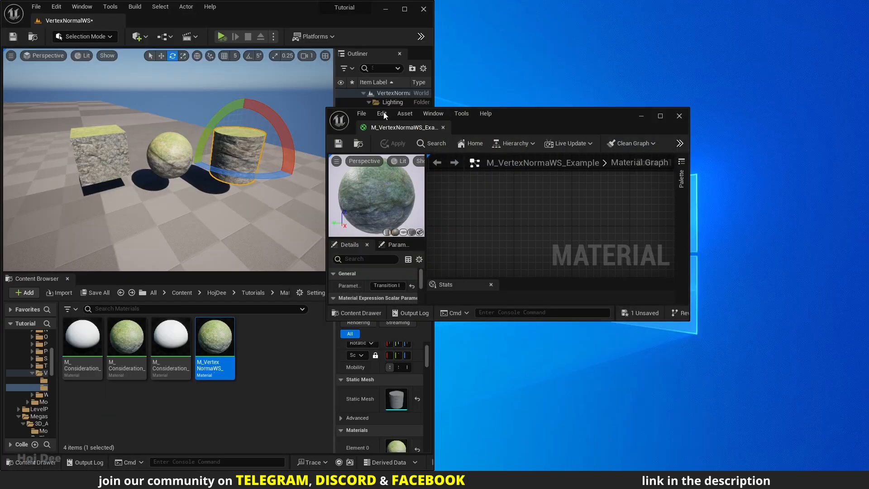
Dock the material editor beside the level and set Transition Falloff to 8.311038.
{"action": "left_click", "coordinate": [660, 116]}
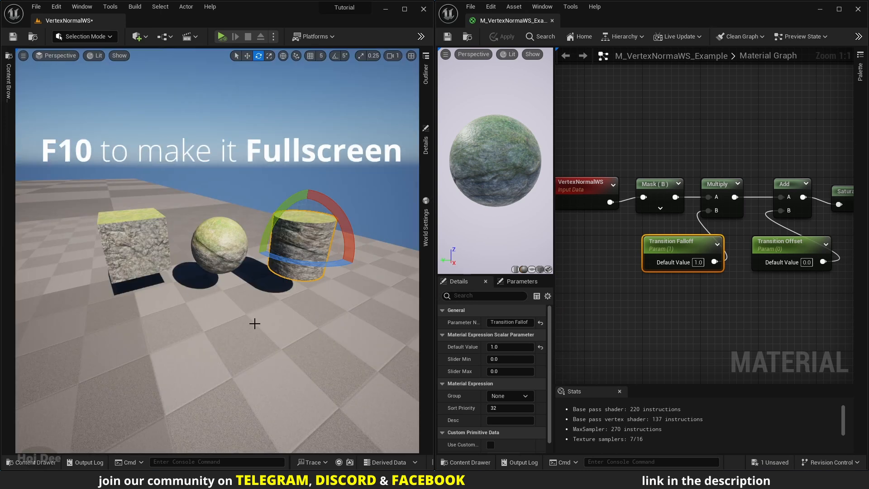
{"action": "left_click", "coordinate": [780, 243]}
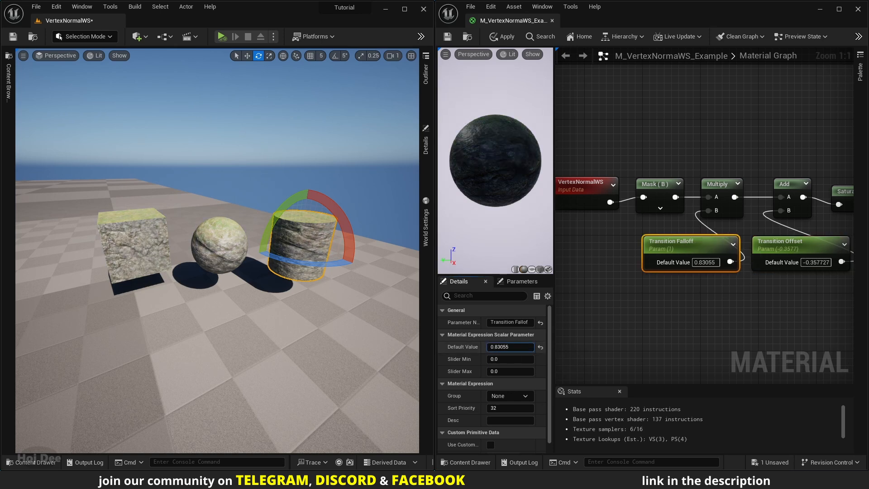
{"action": "type", "text": "4.077469"}
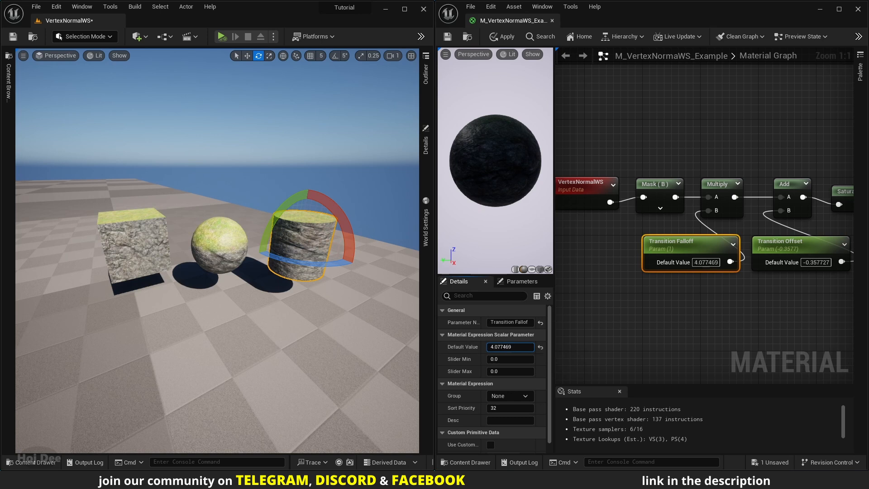
{"action": "type", "text": "8.311038"}
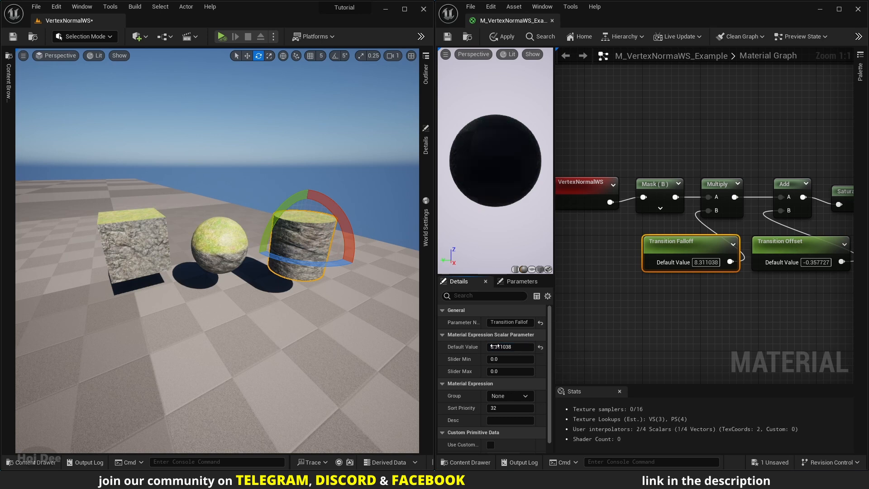
Set the Transition Offset default value to -0.403446.
{"action": "left_click", "coordinate": [800, 241]}
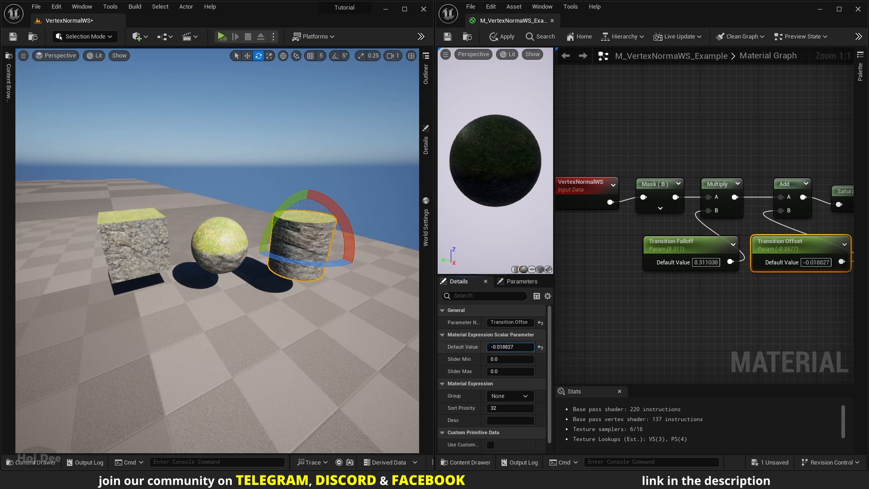
{"action": "type", "text": "-0.87414"}
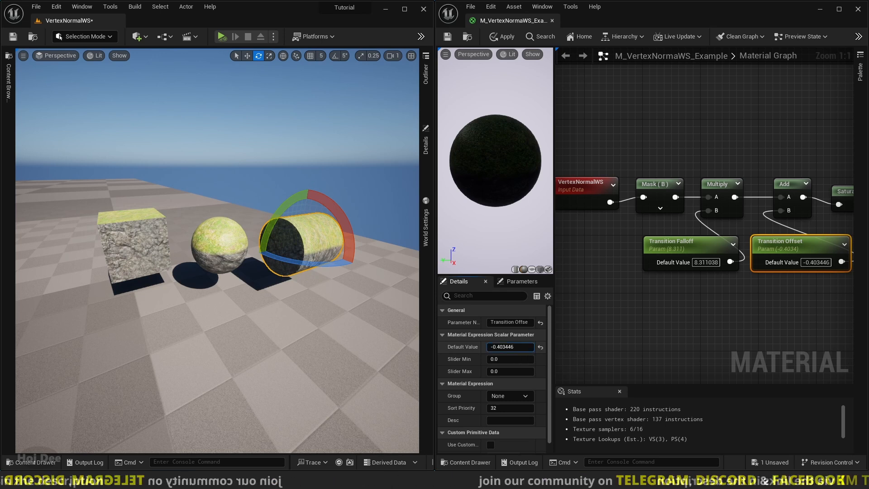
{"action": "left_click", "coordinate": [671, 243]}
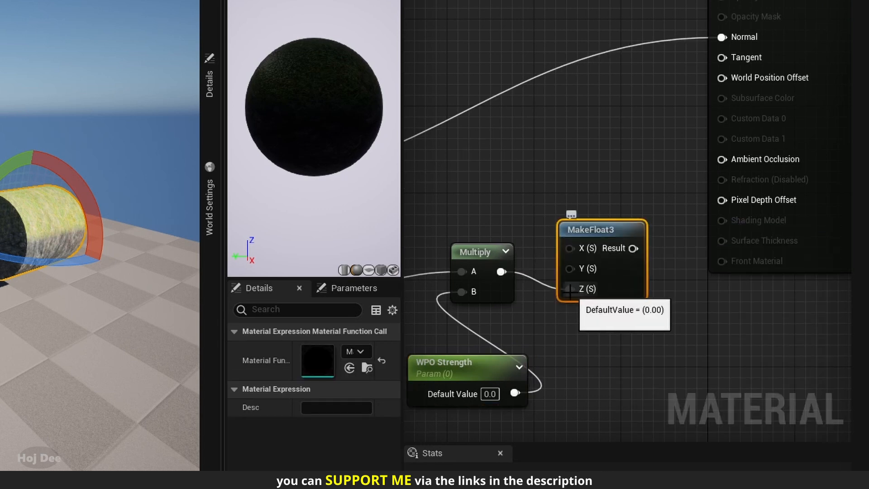
{"action": "mouse_move", "coordinate": [615, 285]}
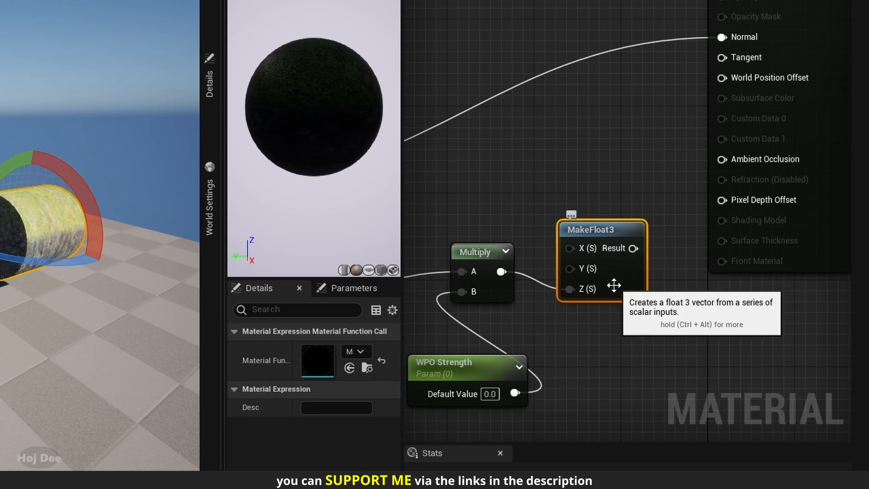
{"action": "mouse_move", "coordinate": [635, 262]}
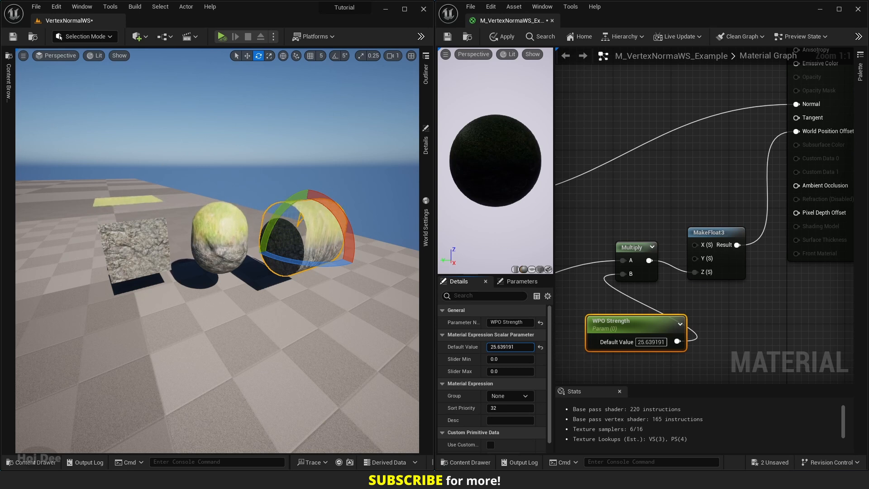
Reset WPO Strength to 0.0 after testing the MakeFloat3 Z offset.
{"action": "type", "text": "0.0"}
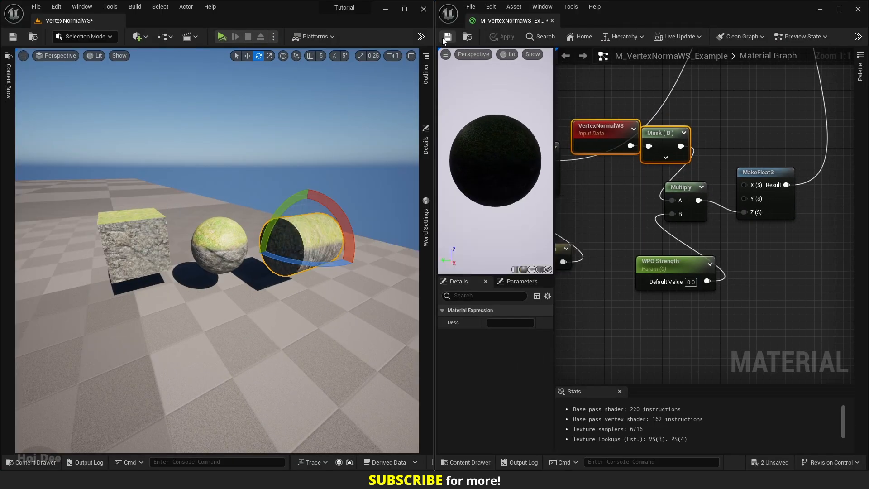
Insert a Saturate node after Mask (B) feeding the WPO Multiply, and save the material.
{"action": "left_click", "coordinate": [660, 261]}
{"action": "type", "text": "sa"}
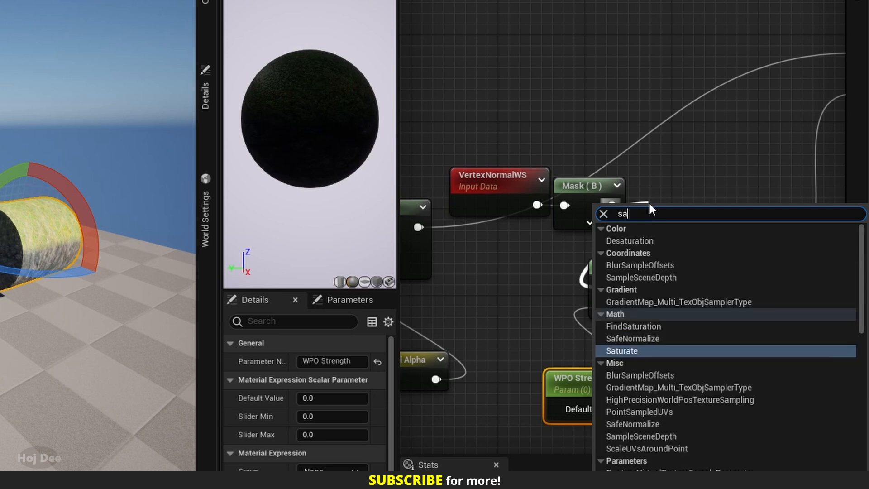
{"action": "left_click", "coordinate": [622, 350]}
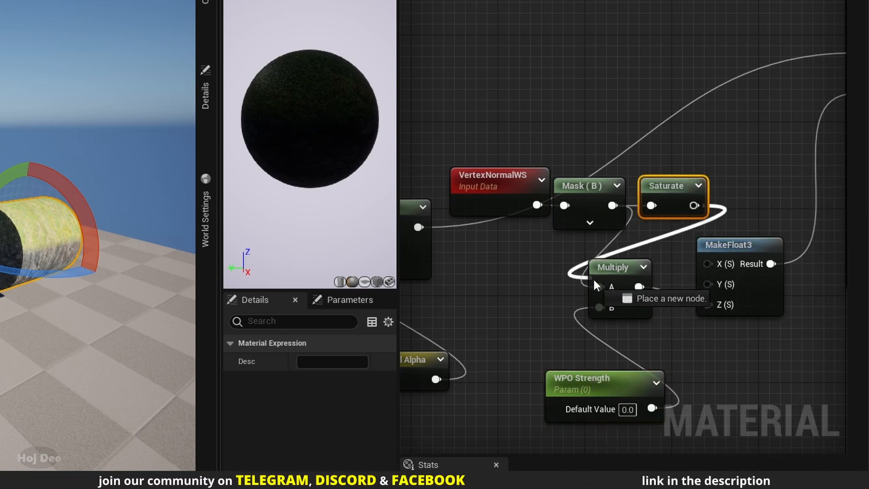
{"action": "left_click", "coordinate": [450, 37]}
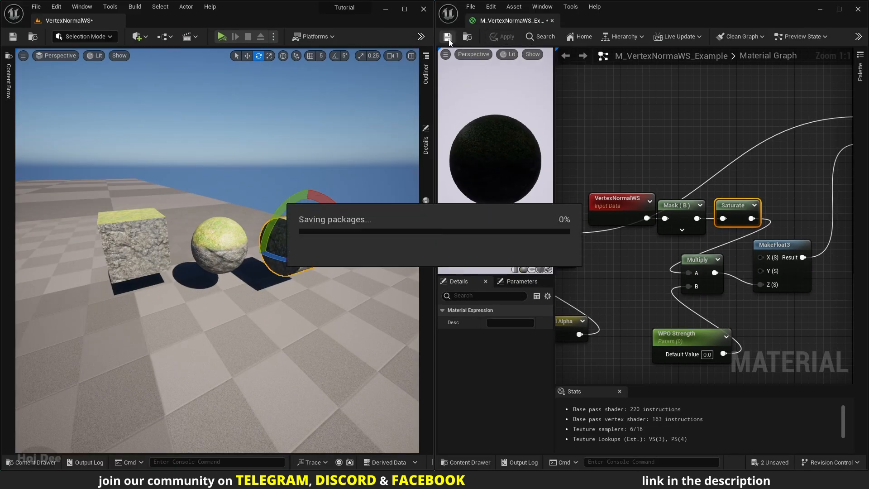
{"action": "left_click", "coordinate": [684, 333]}
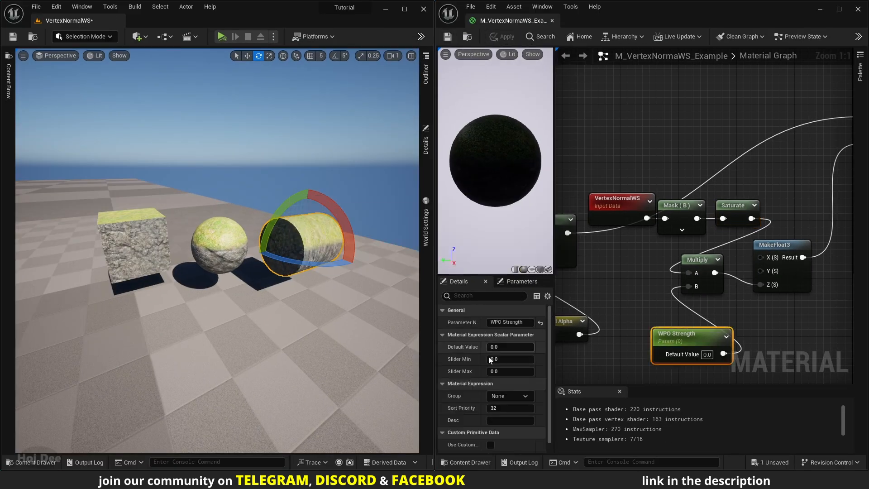